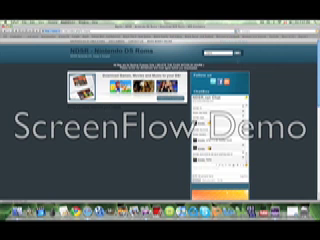
scroll(down, 3)
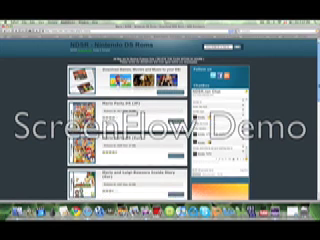
scroll(down, 3)
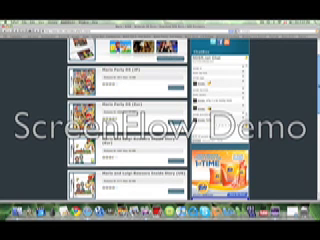
scroll(down, 3)
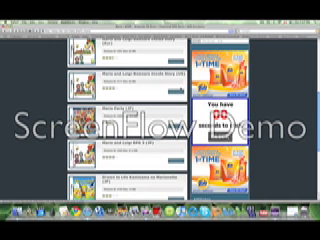